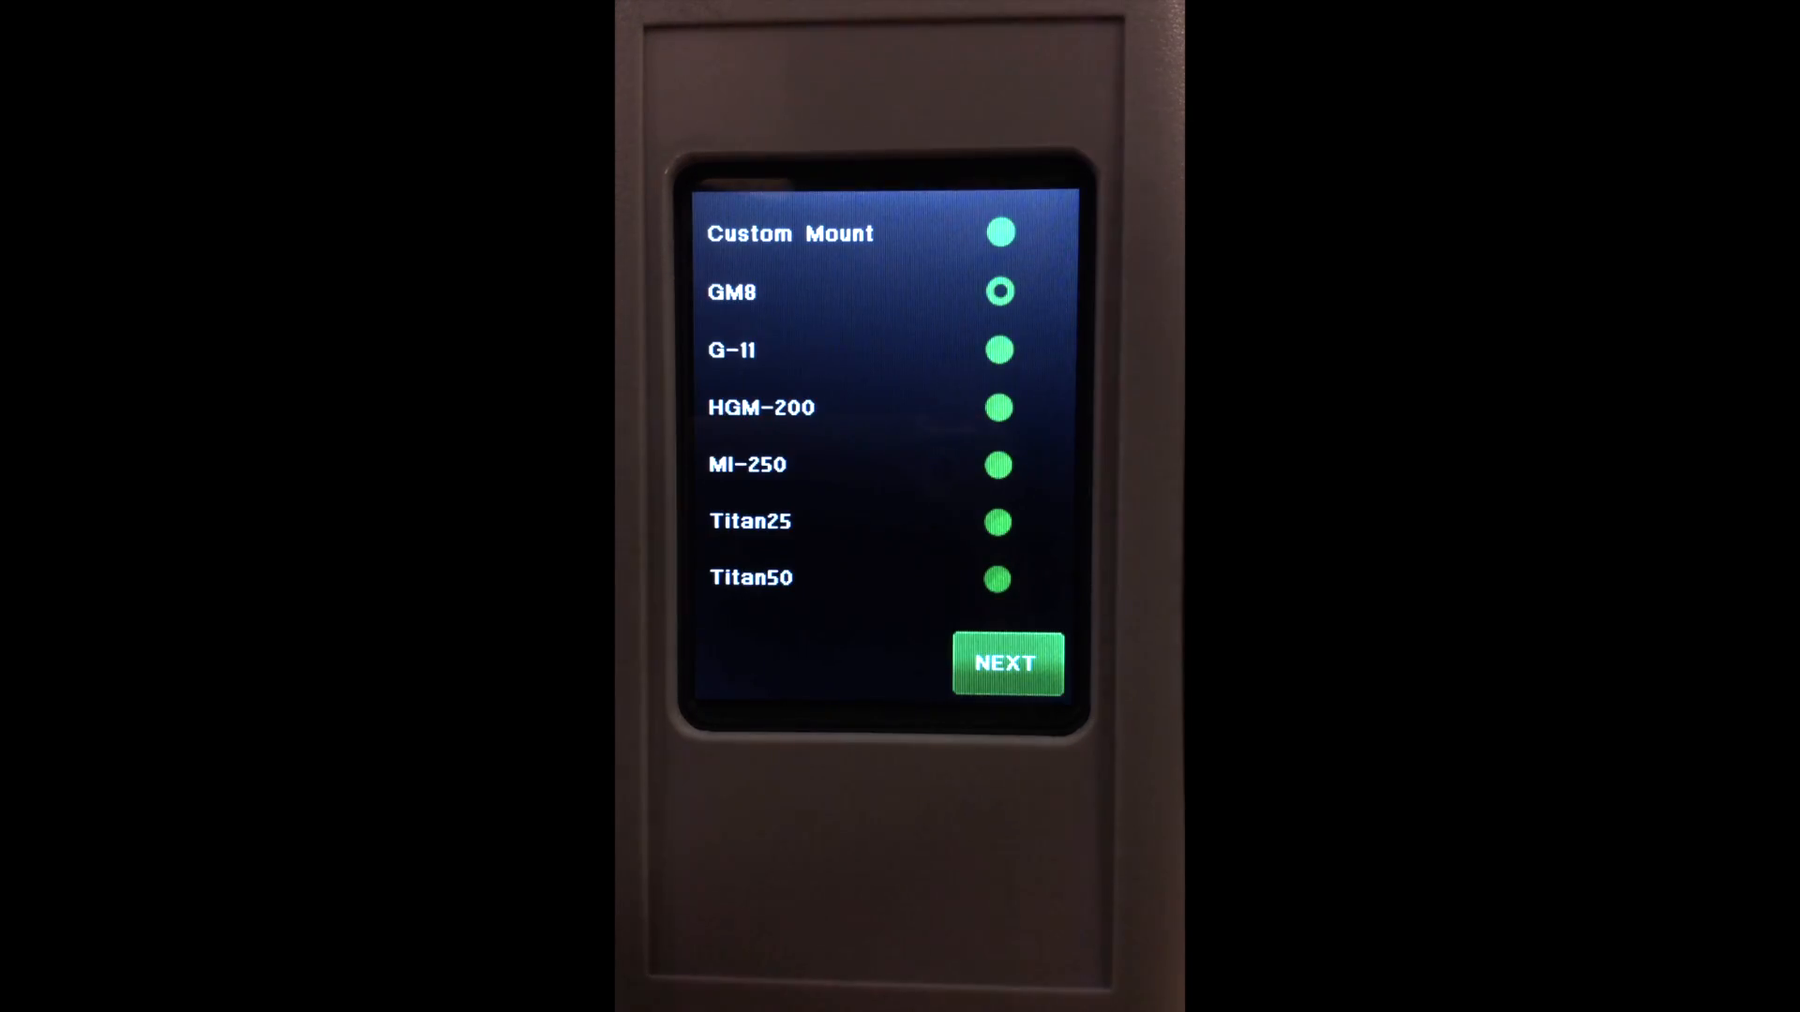
Select the G-11 mount and continue to location and time setup
left_click(997, 350)
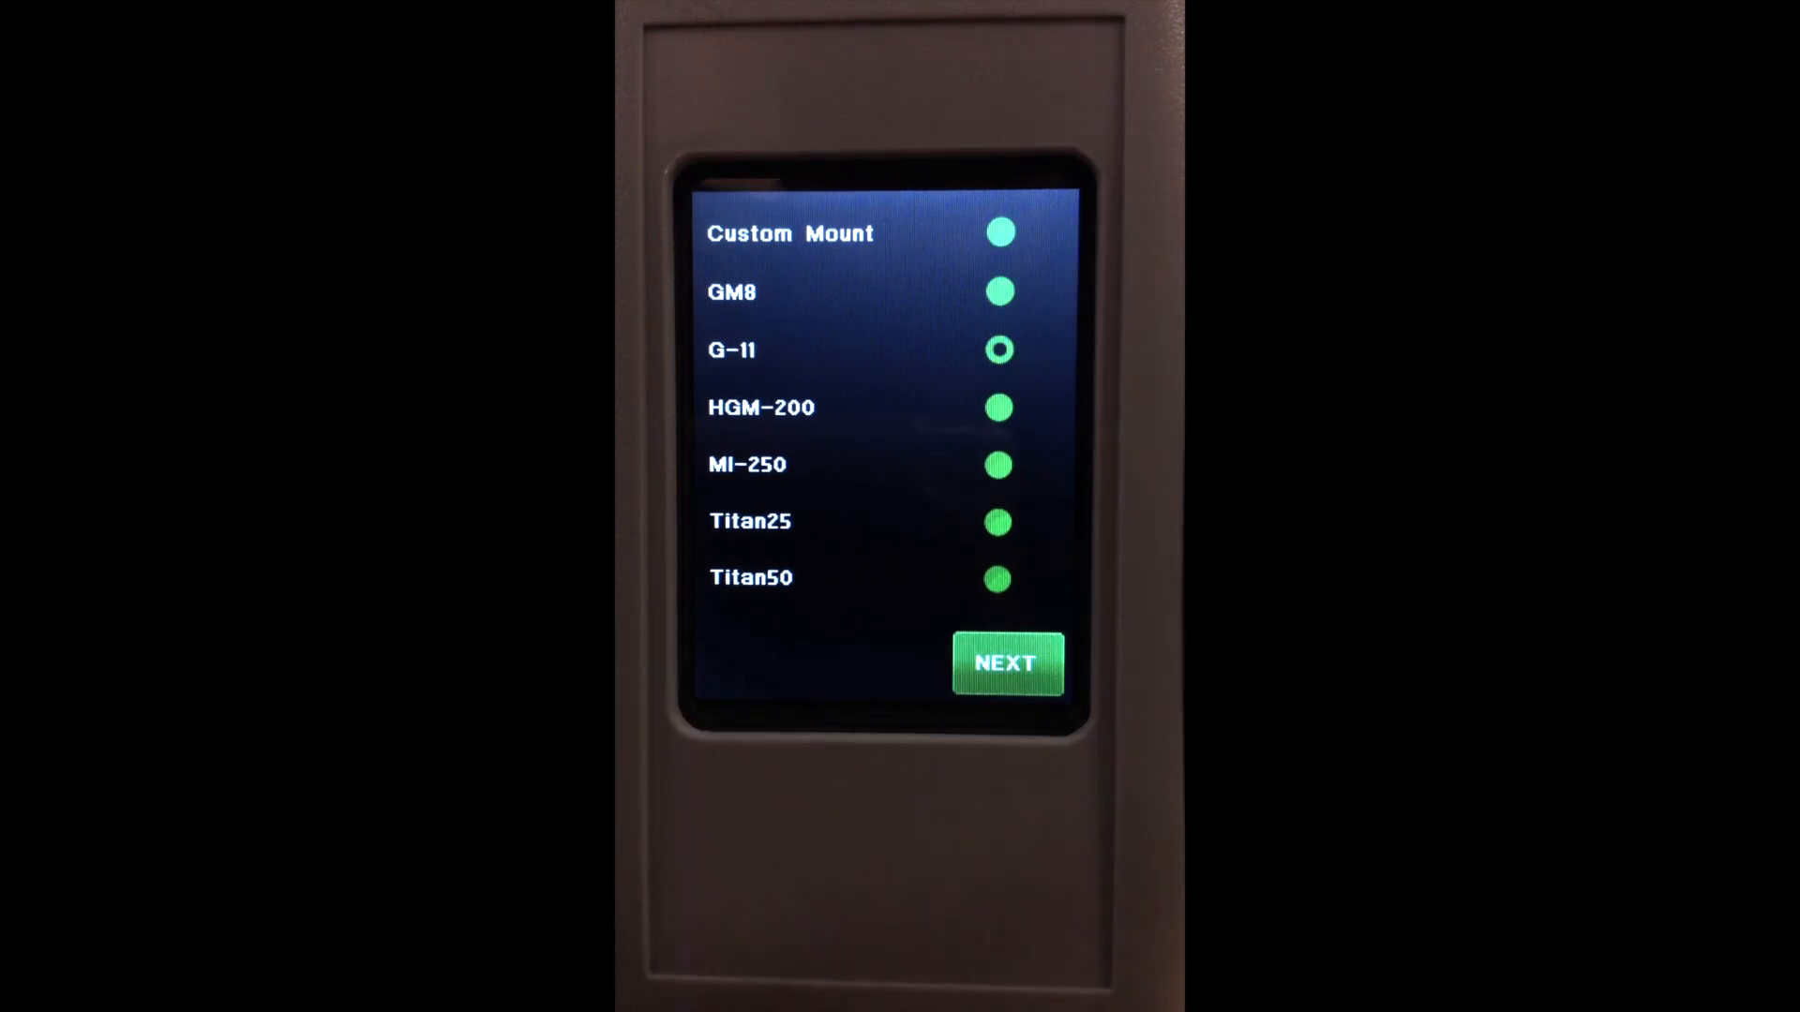
left_click(1003, 662)
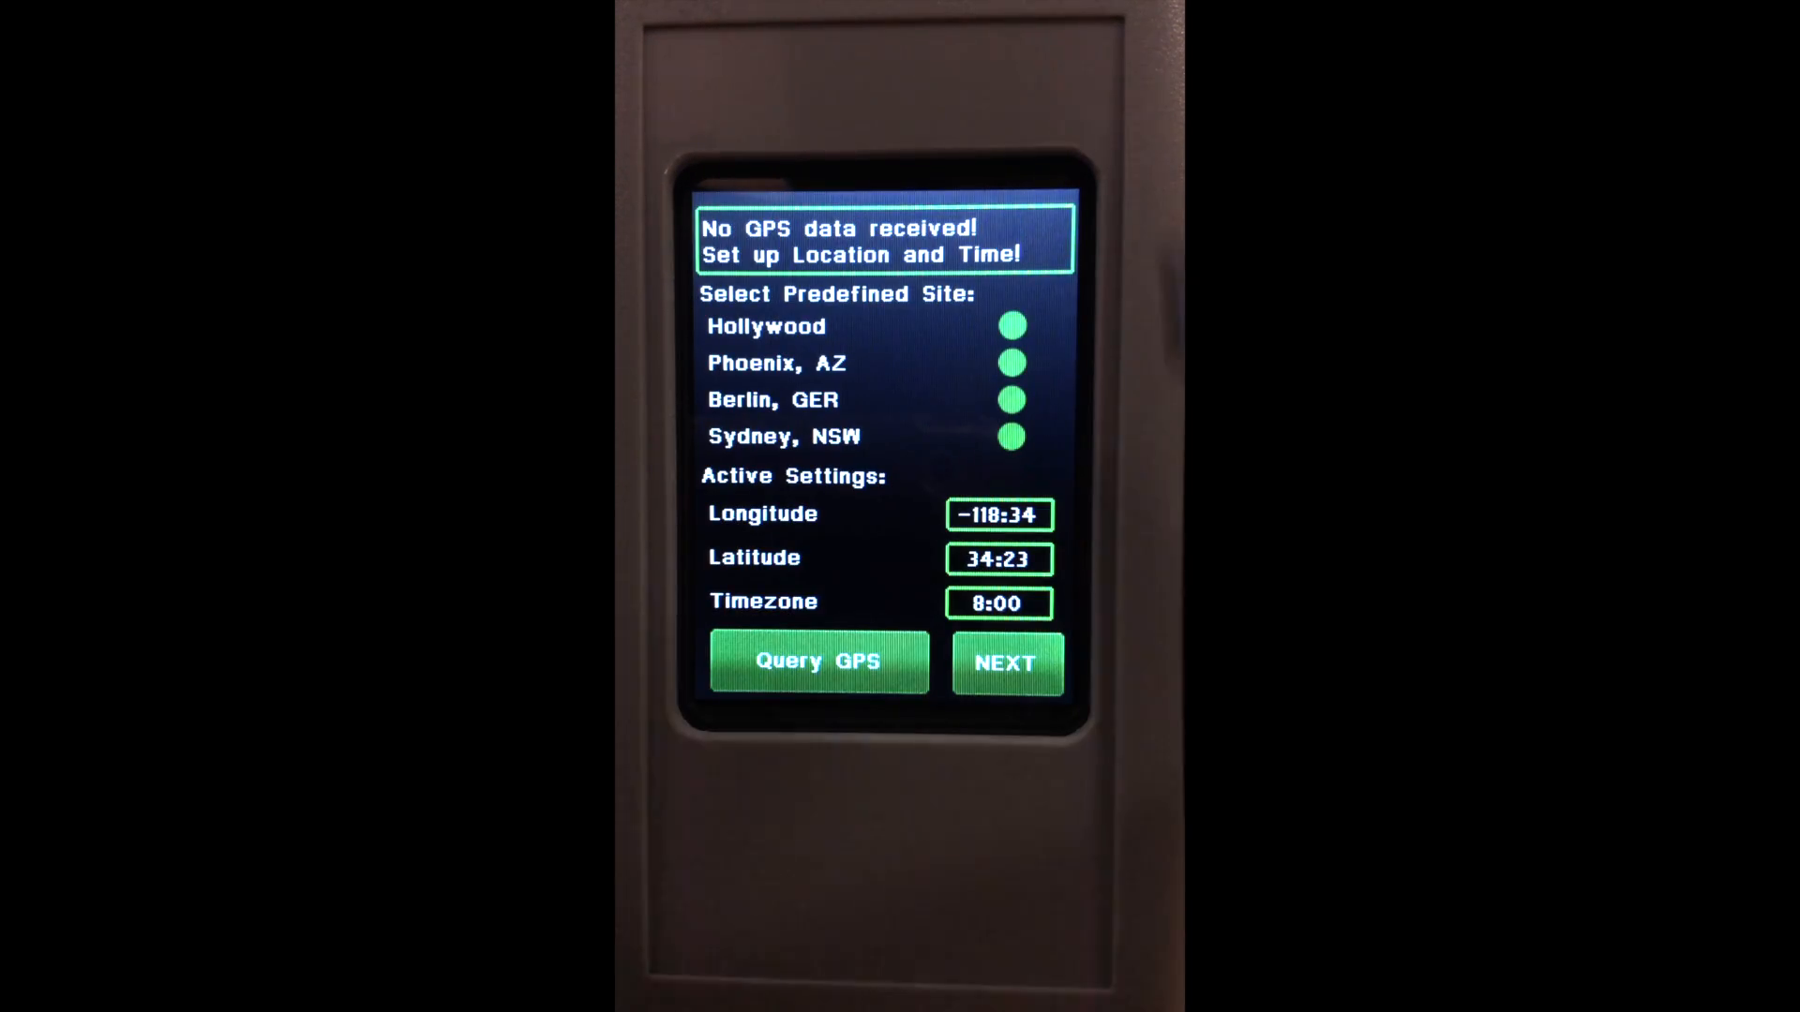
Enter longitude -117:34, latitude 33:03 and timezone -7:00 on the keypad
left_click(997, 512)
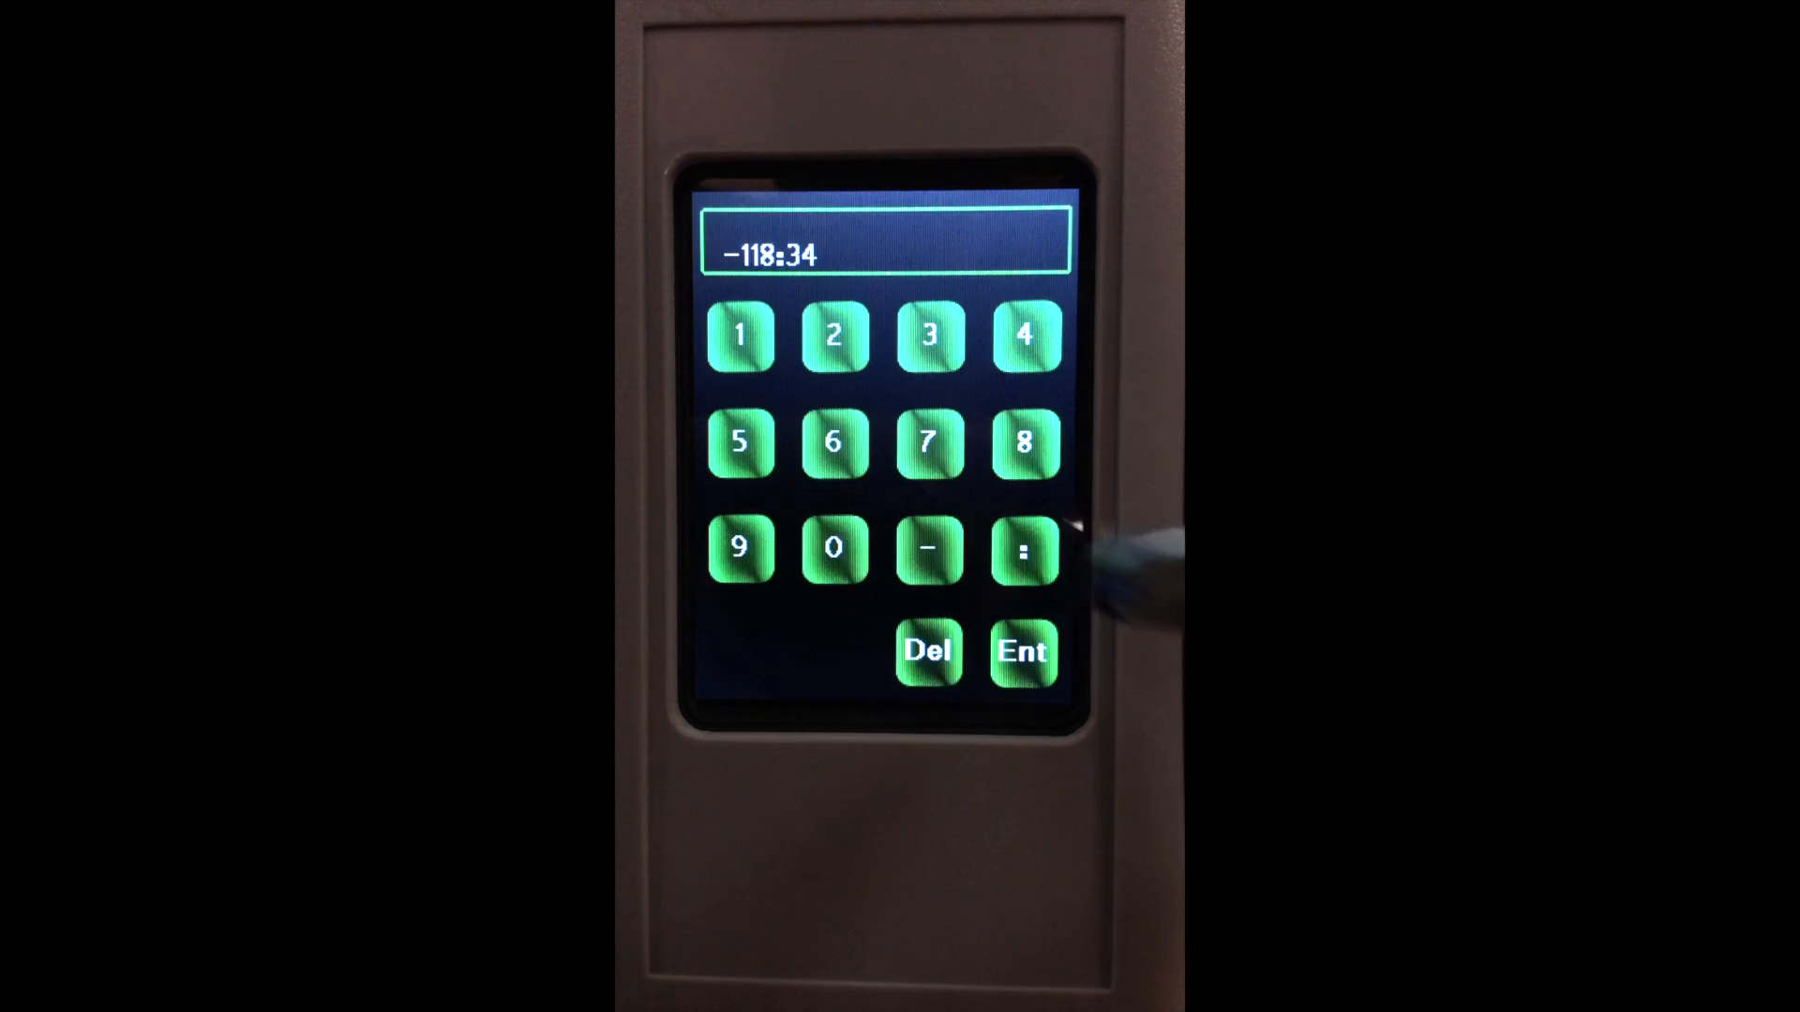
left_click(926, 650)
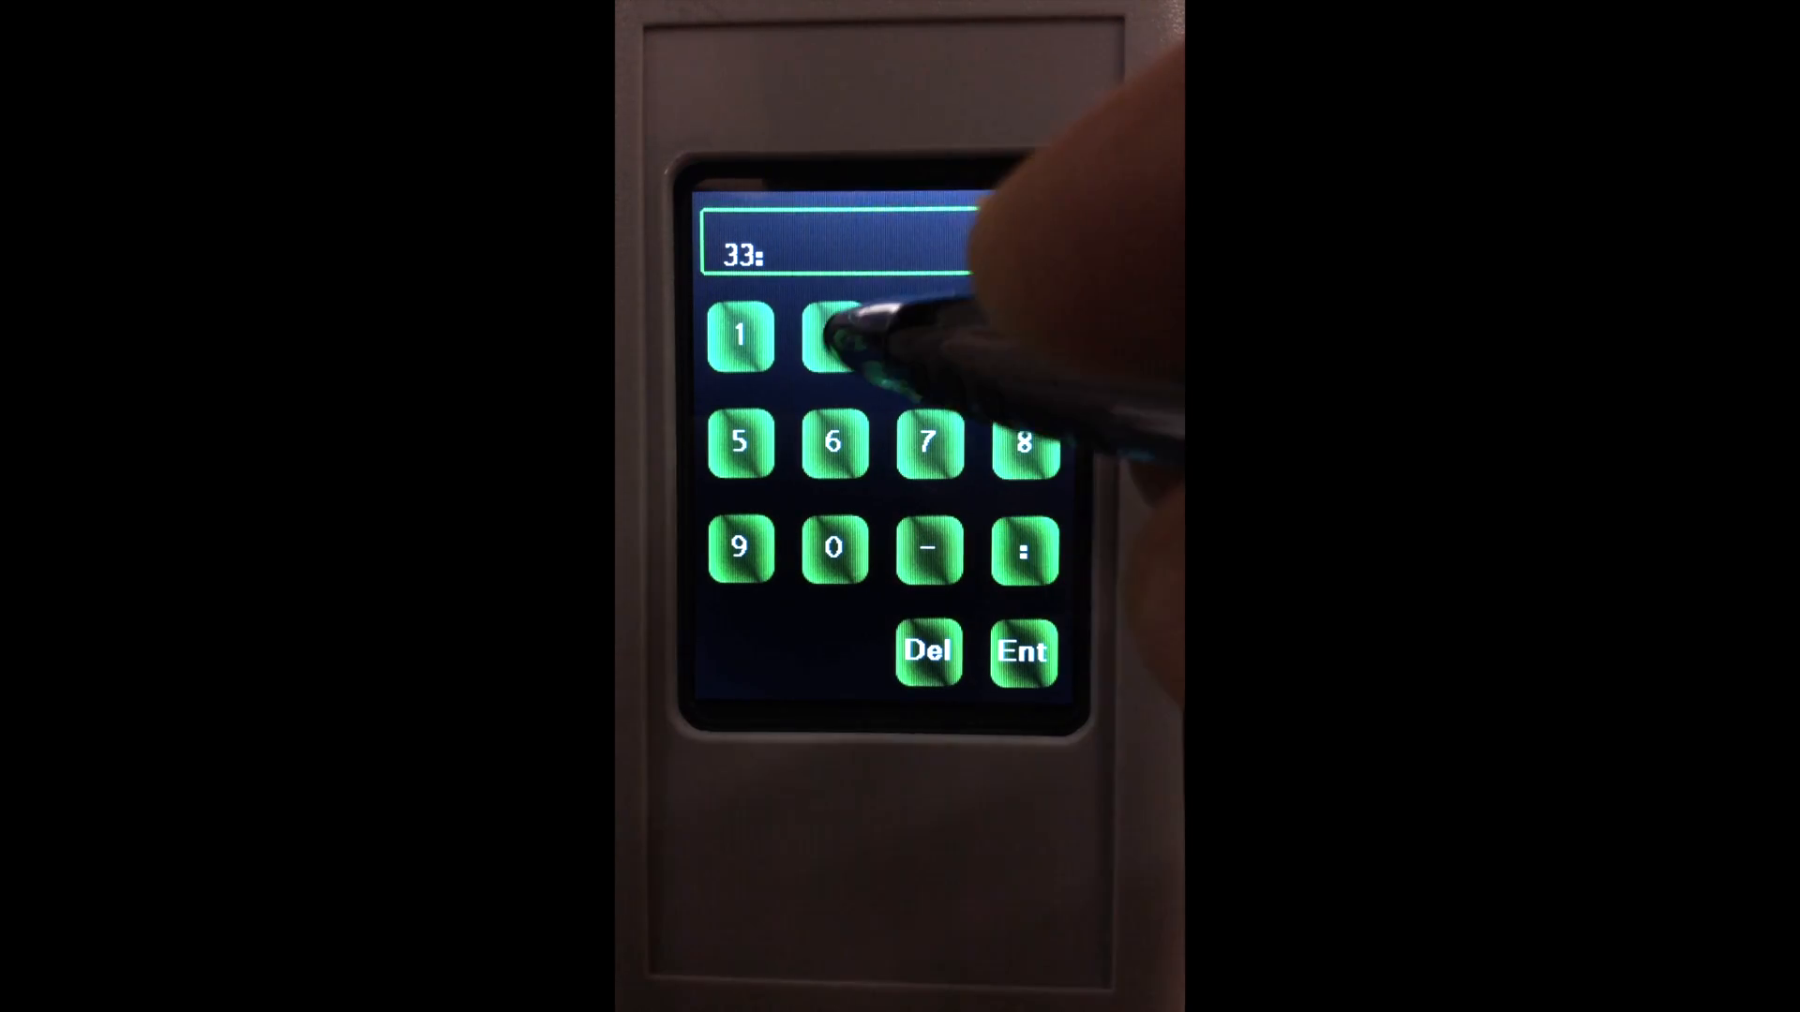
left_click(1019, 651)
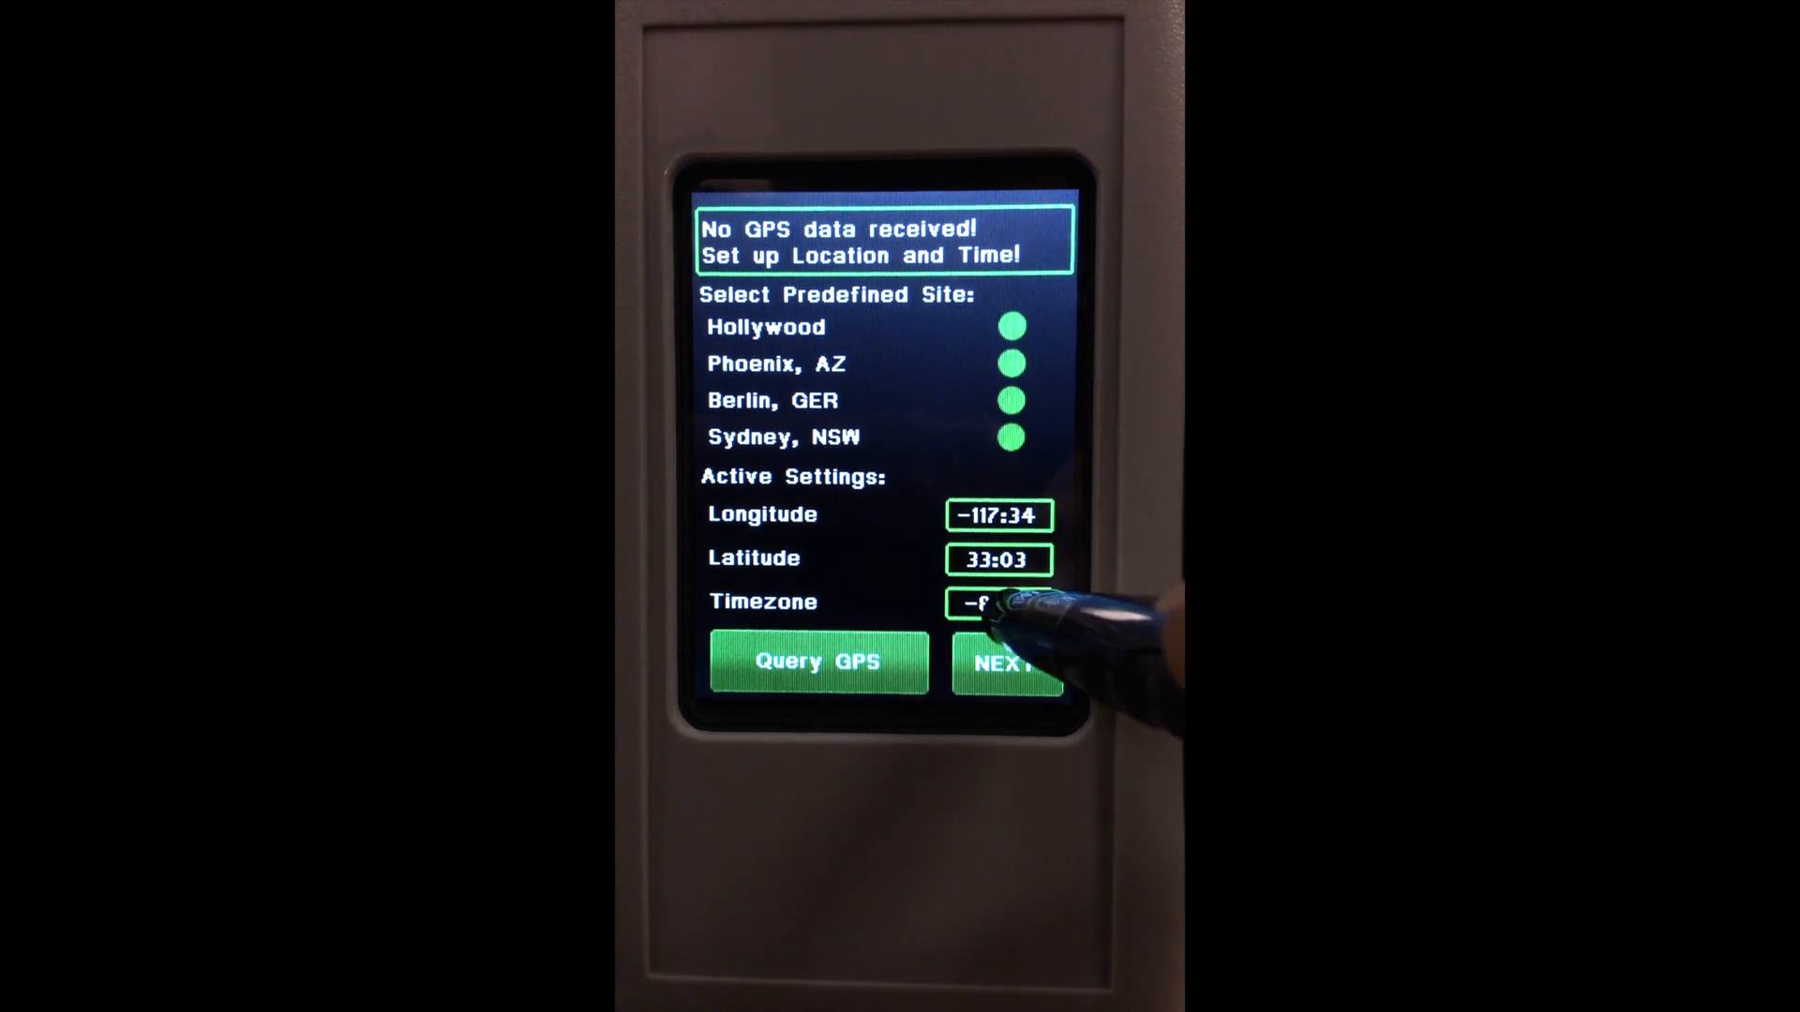
left_click(996, 602)
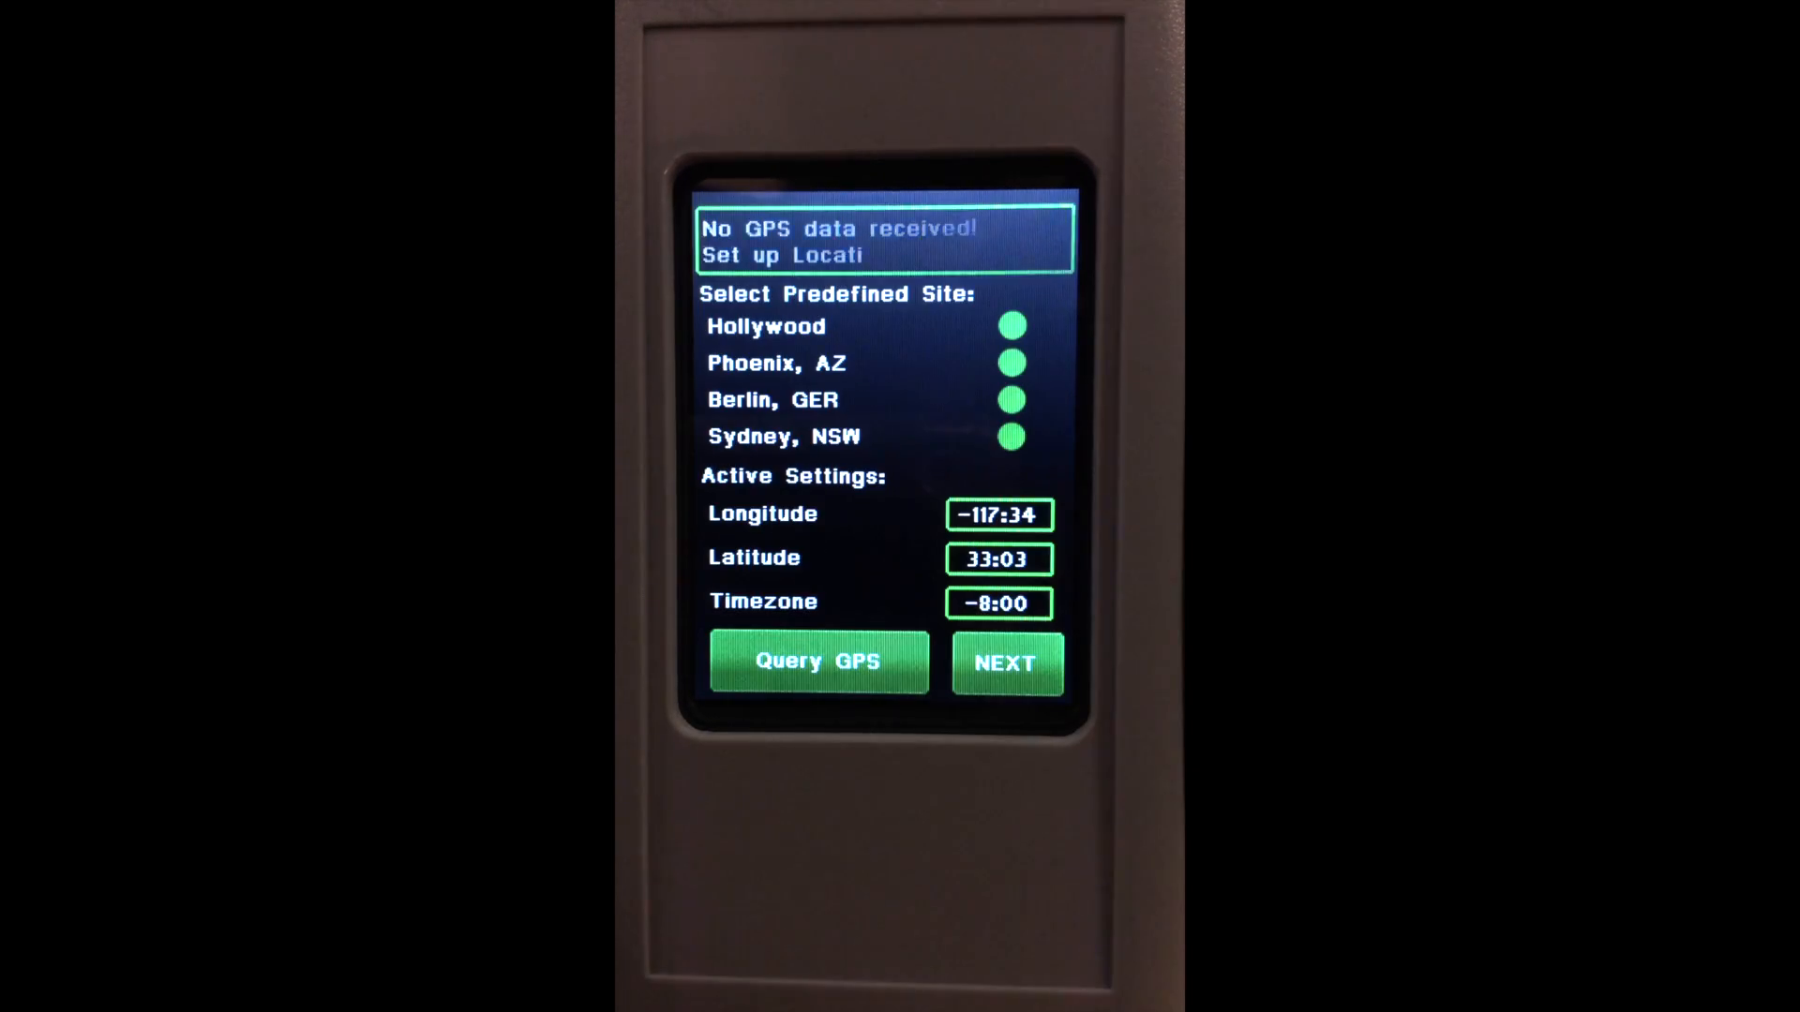
left_click(1006, 664)
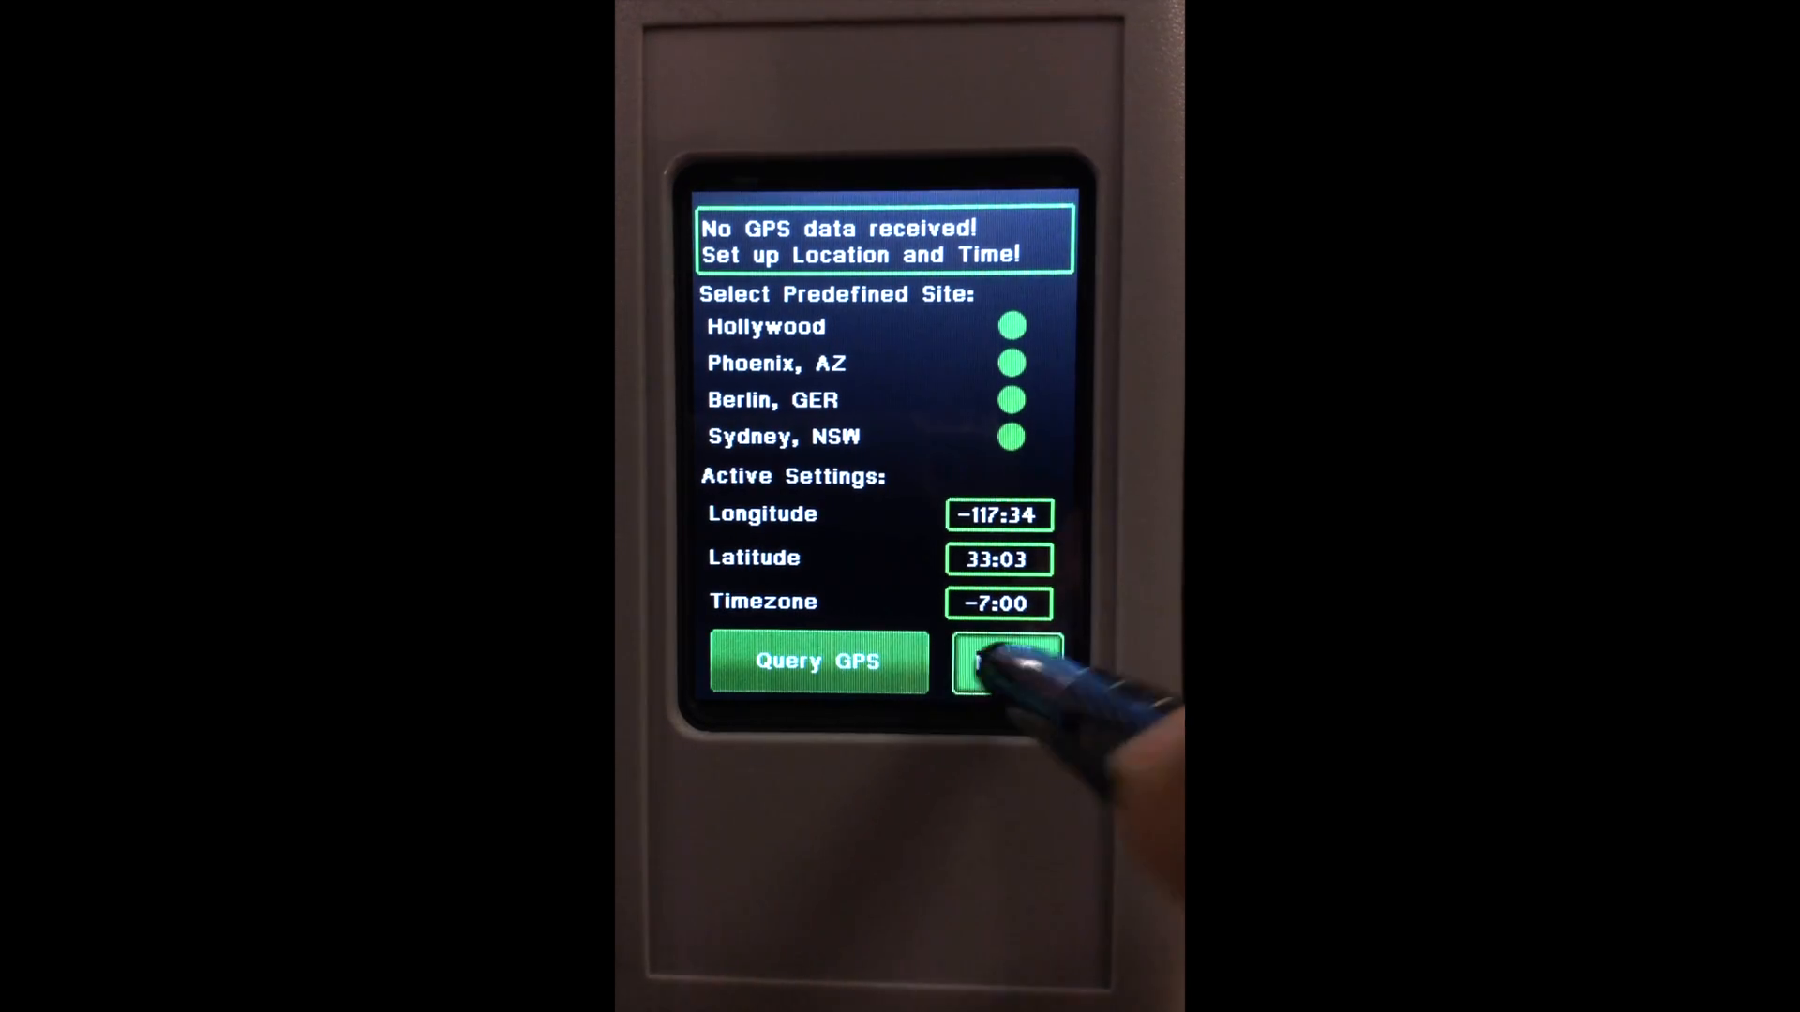
Change the civil date to 12/28/14 and proceed to the hand-control screen
left_click(1006, 663)
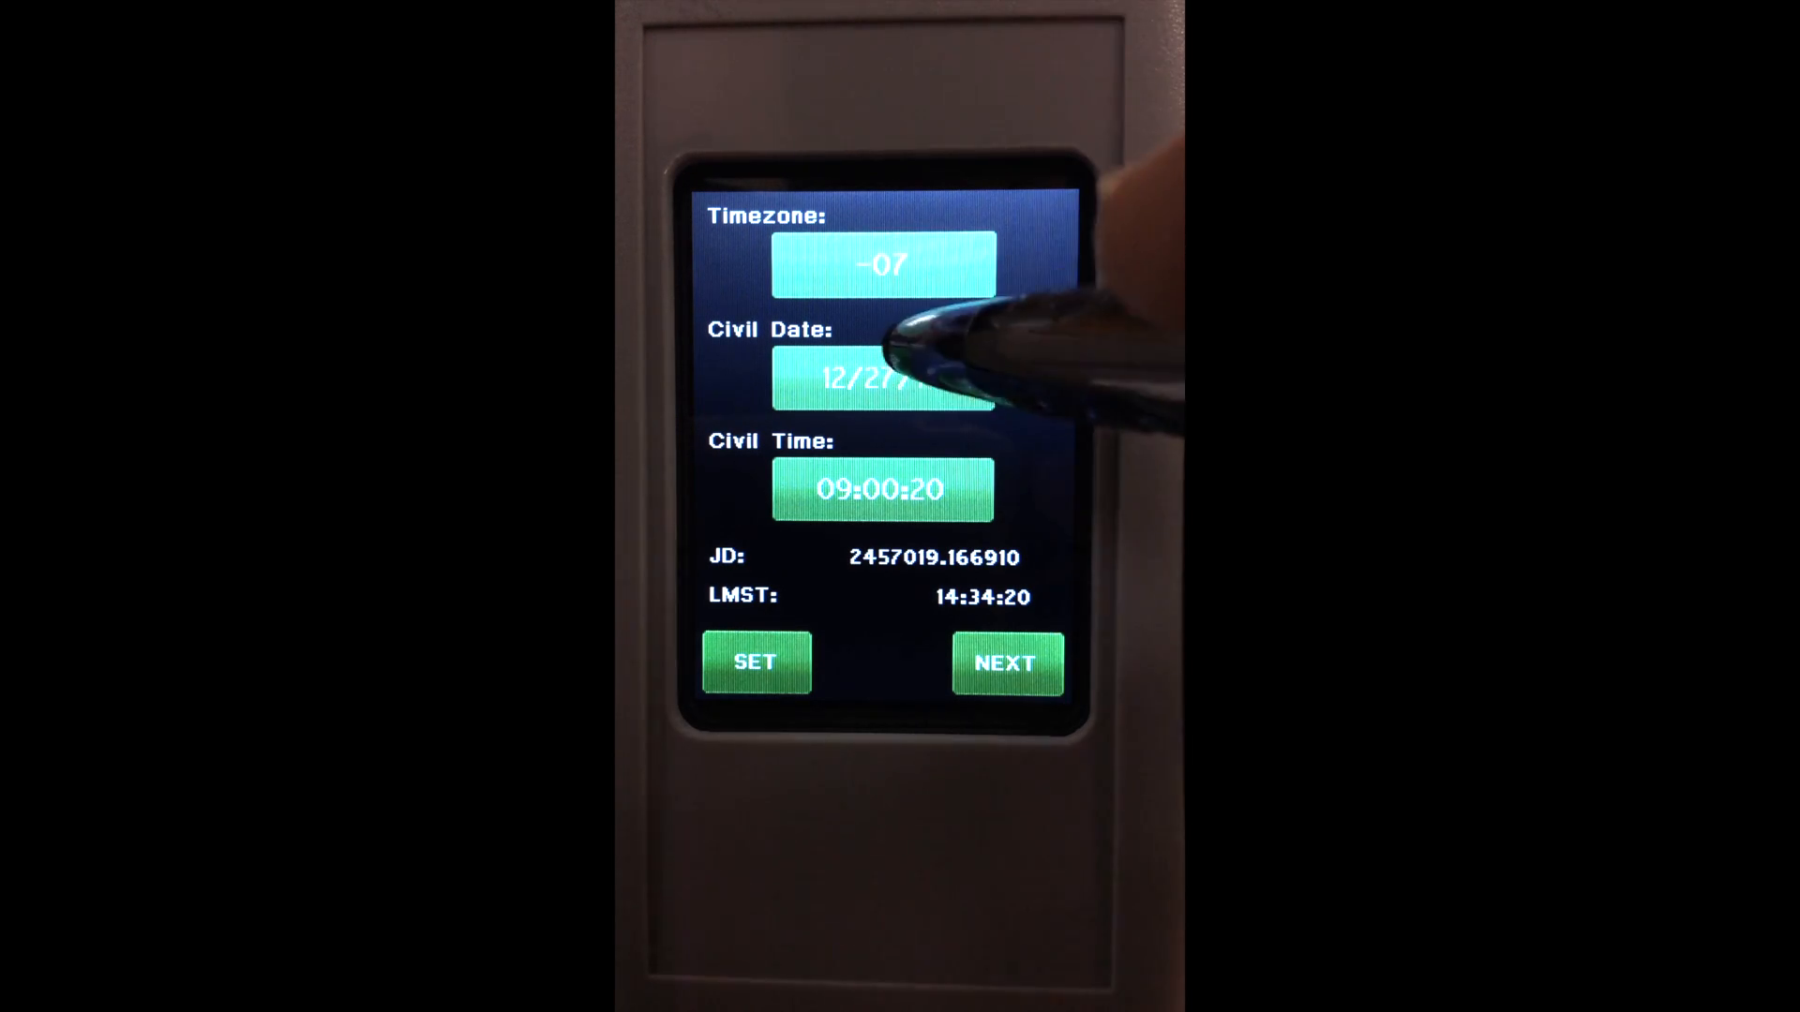
left_click(882, 377)
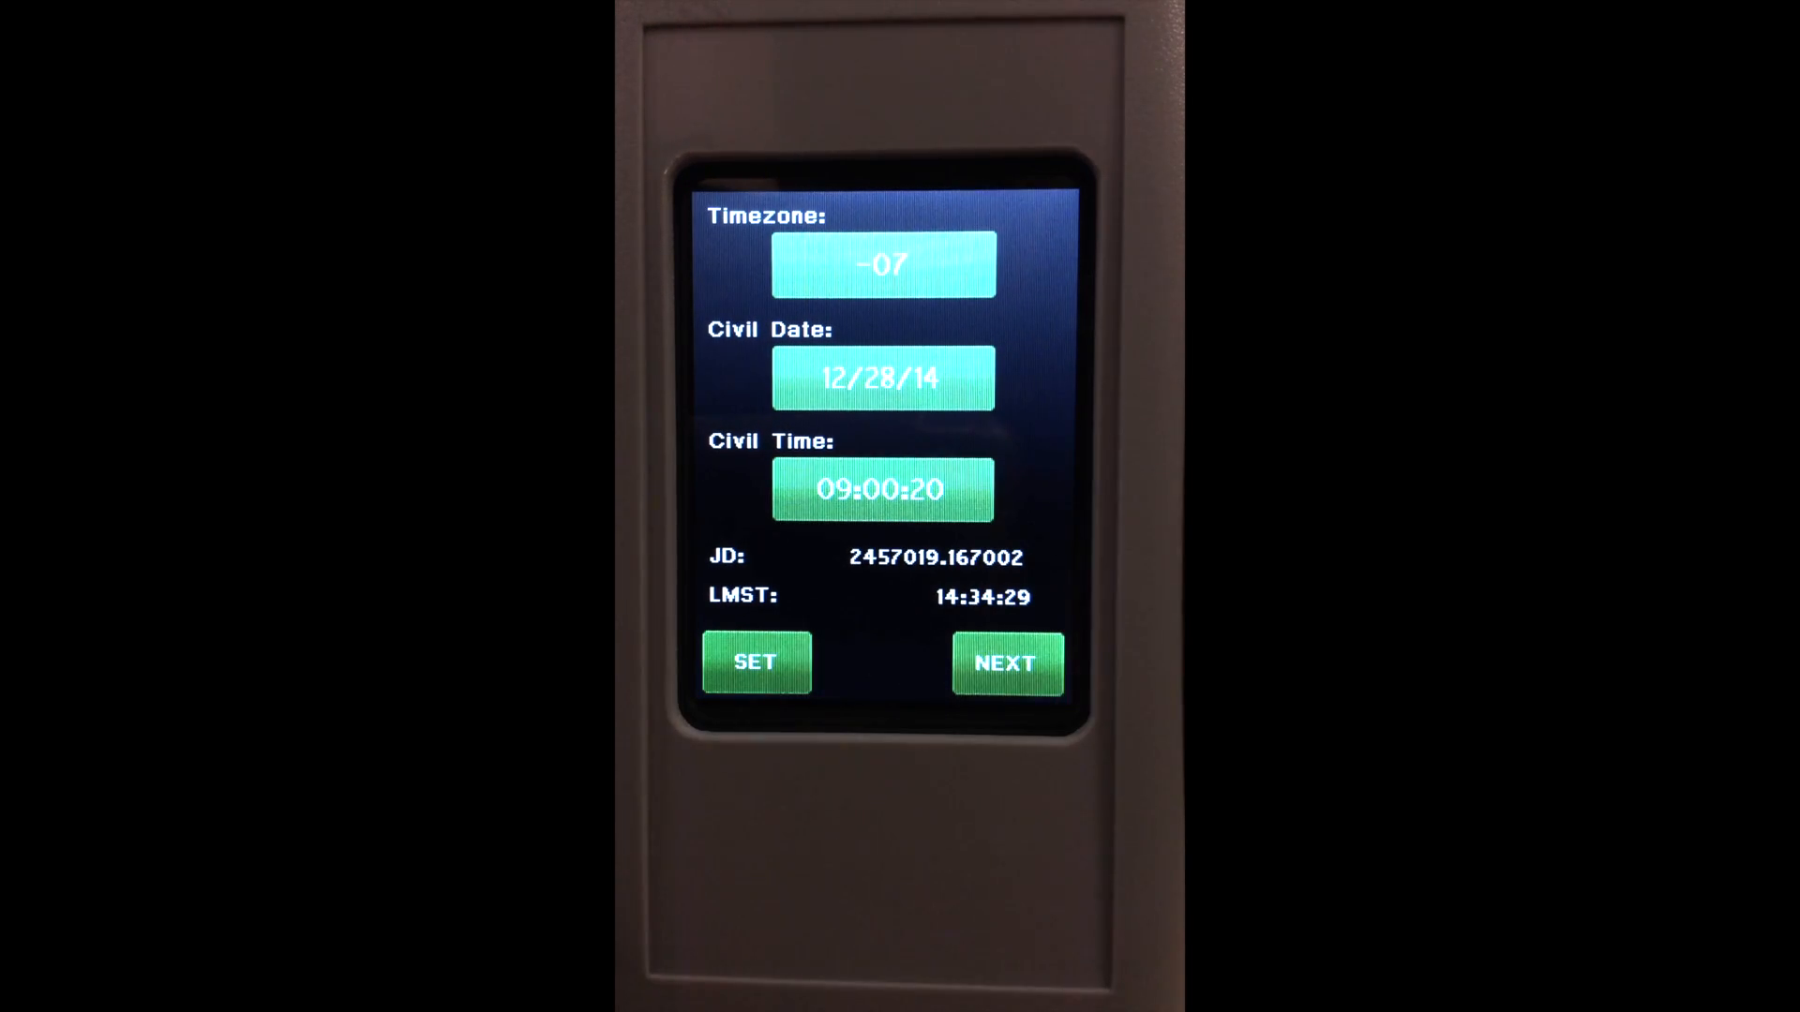
left_click(1001, 662)
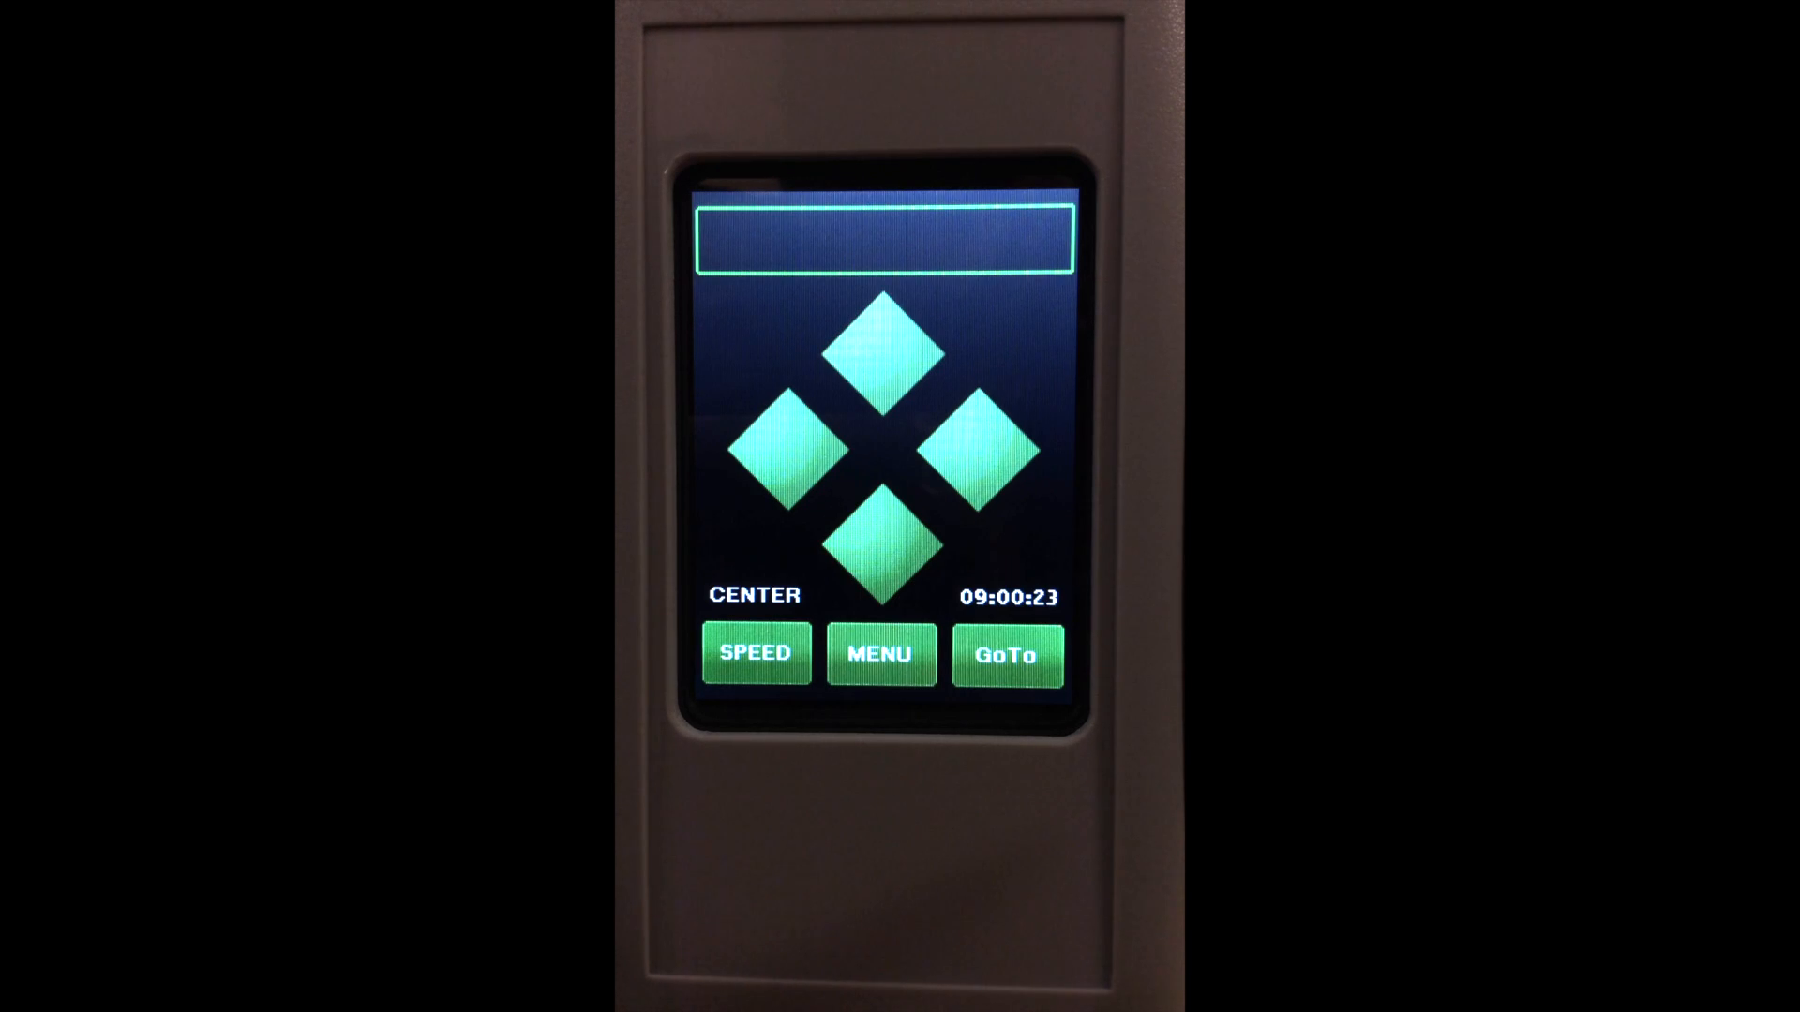